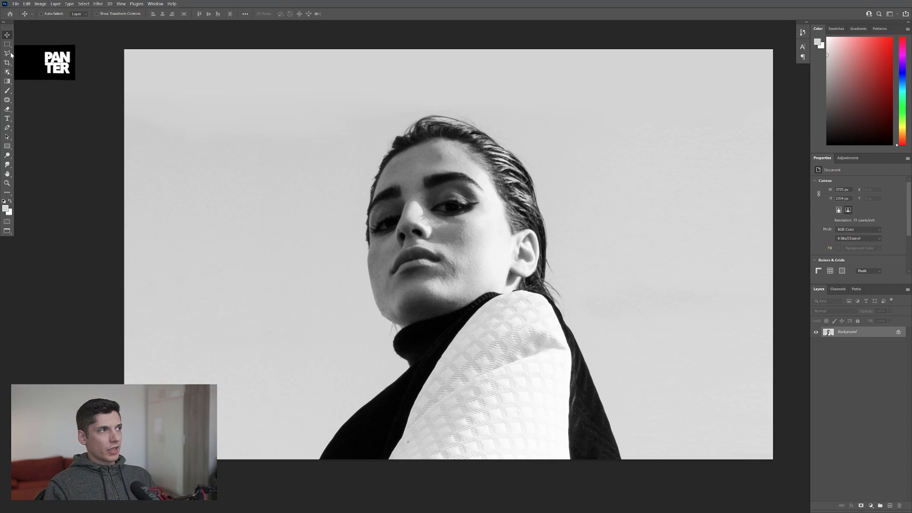
- Lasso the face onto its own layer and make it a smart object named Blur
click(7, 52)
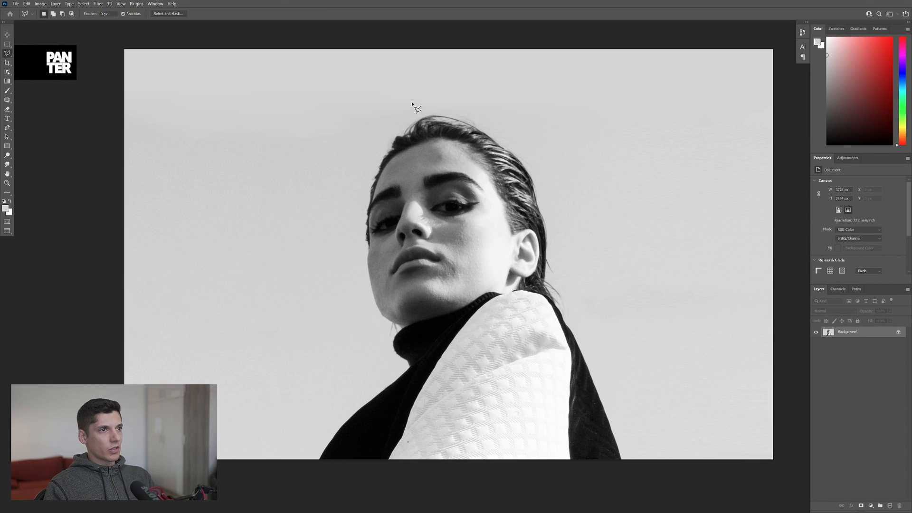
drag(412, 105, 414, 209)
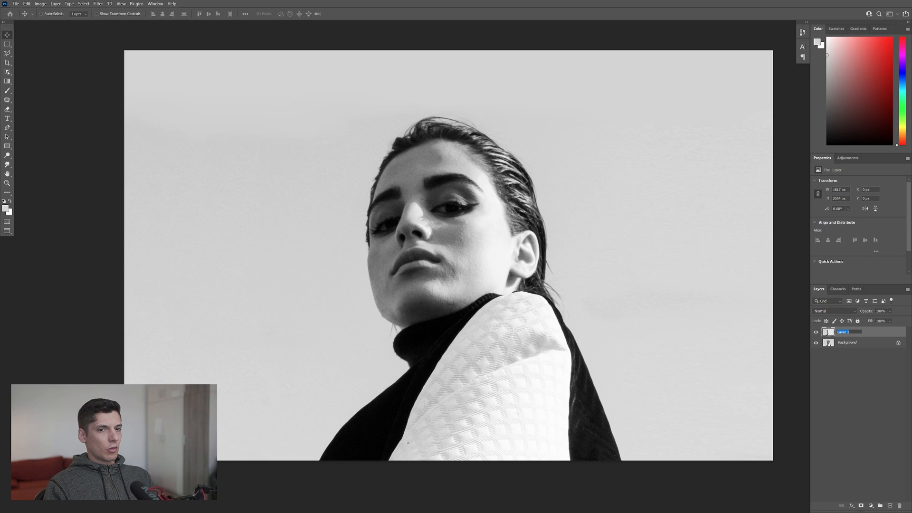
right_click(847, 331)
text(Pie)
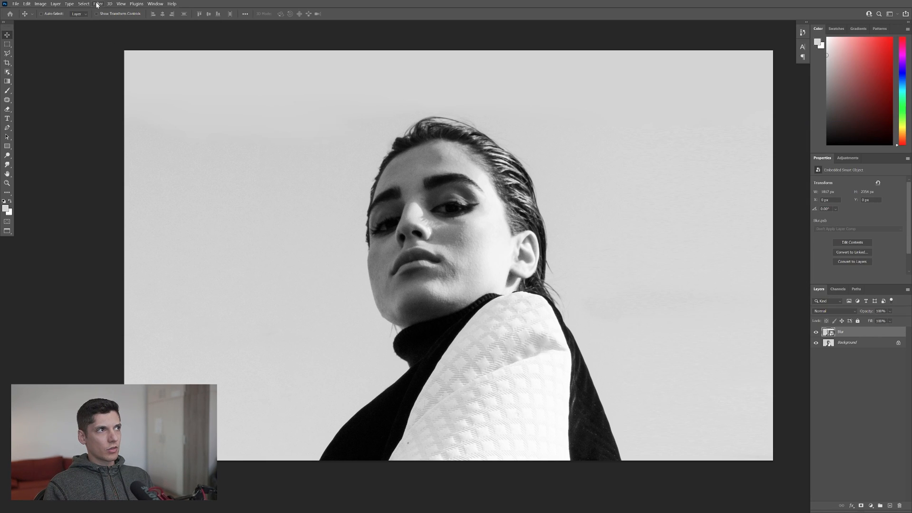
click(97, 3)
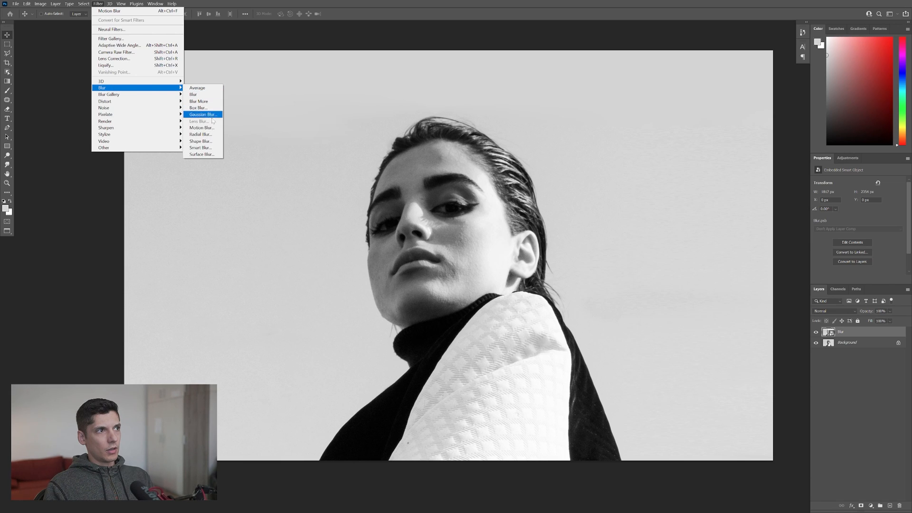
- Apply a 0°, 138-distance Motion Blur to Blur and its copy, and add Black & White
click(201, 128)
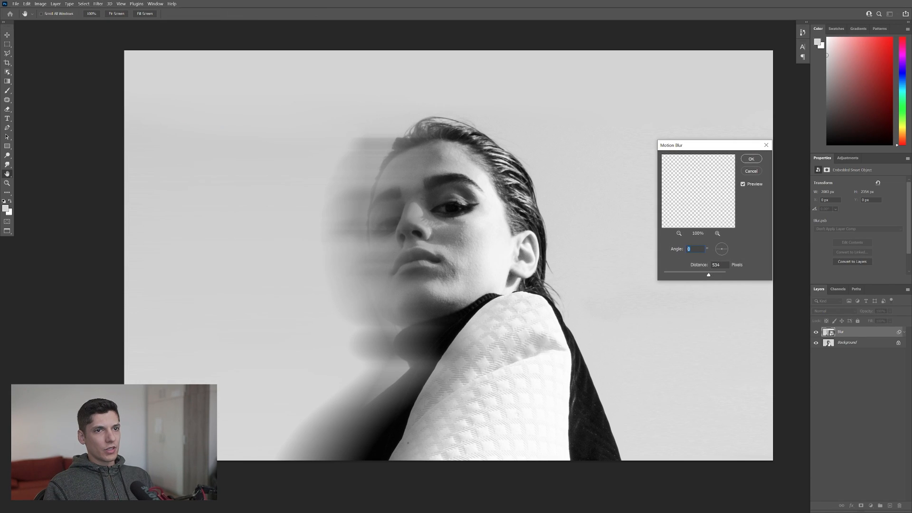
drag(708, 274, 693, 274)
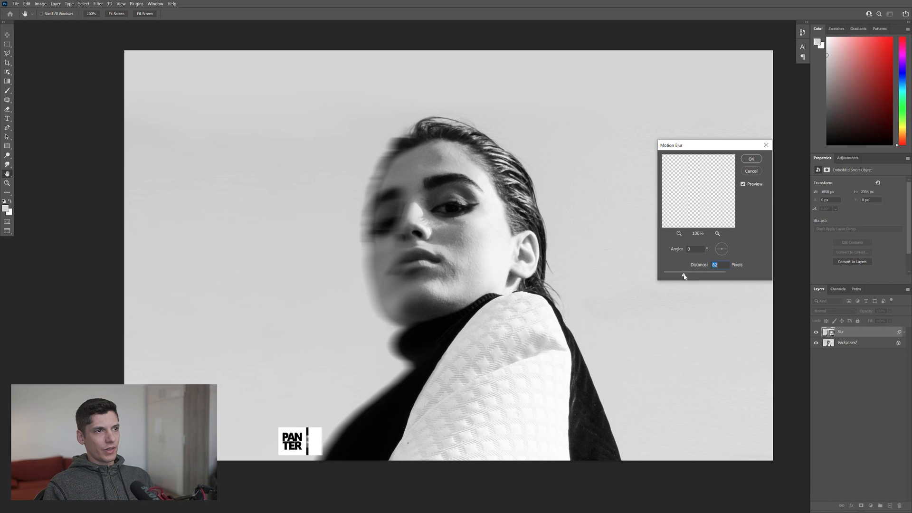
click(751, 158)
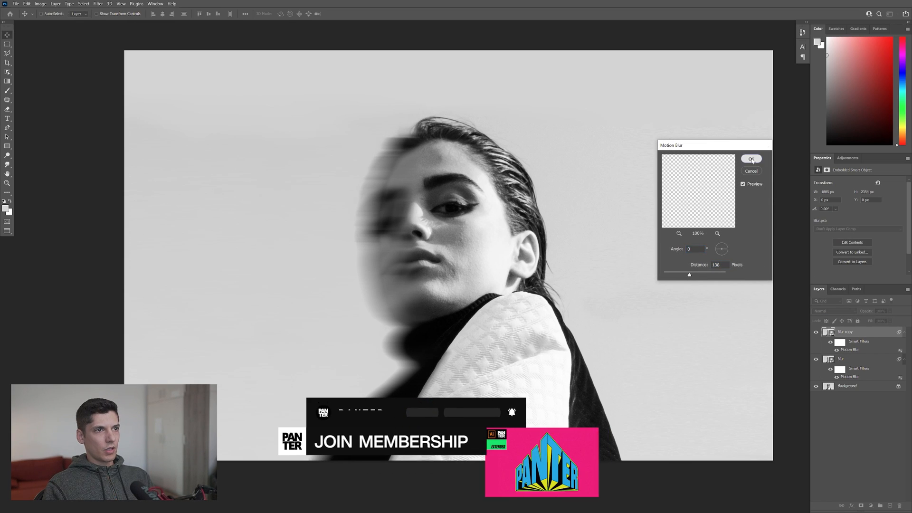
click(751, 159)
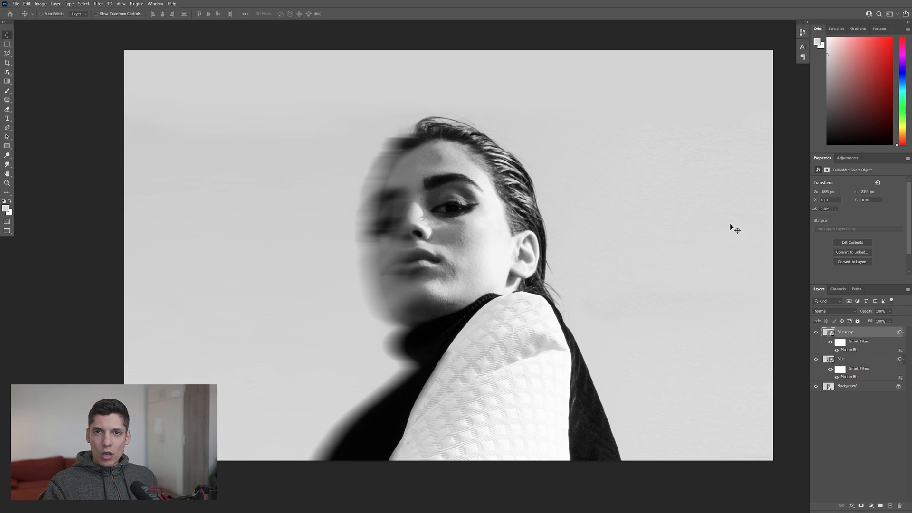
click(848, 158)
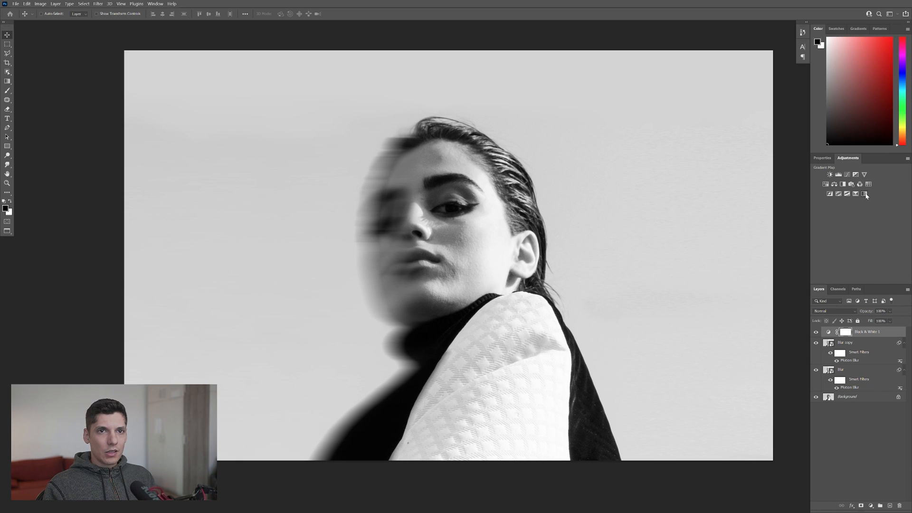
- Add a Gradient Map with teal, yellow and magenta colour stops
click(864, 184)
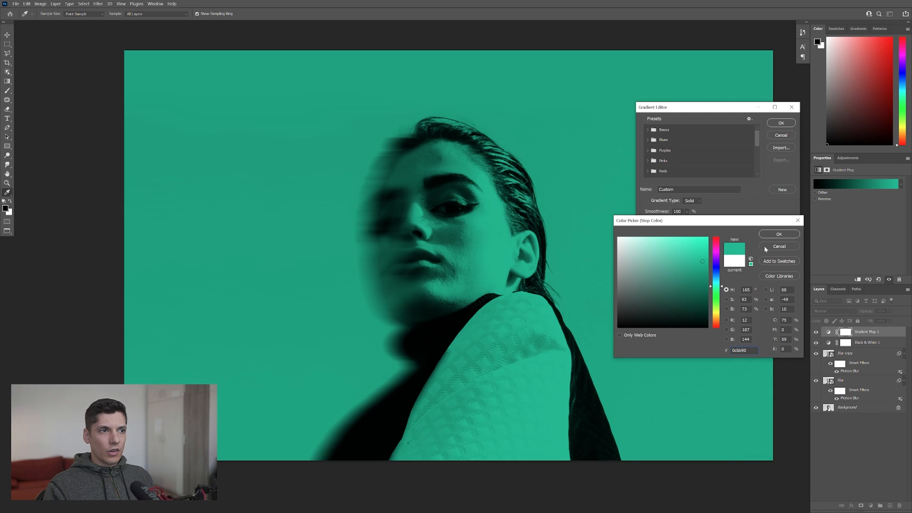
click(779, 233)
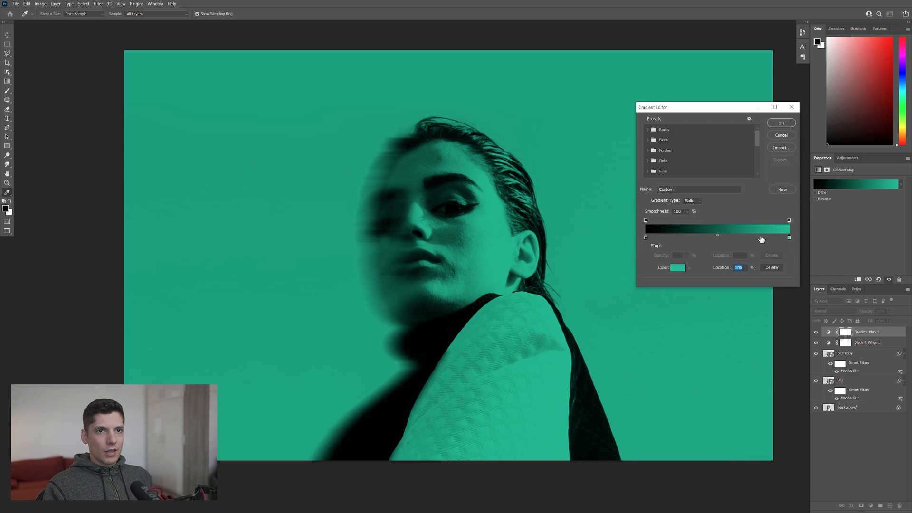
drag(789, 238, 759, 237)
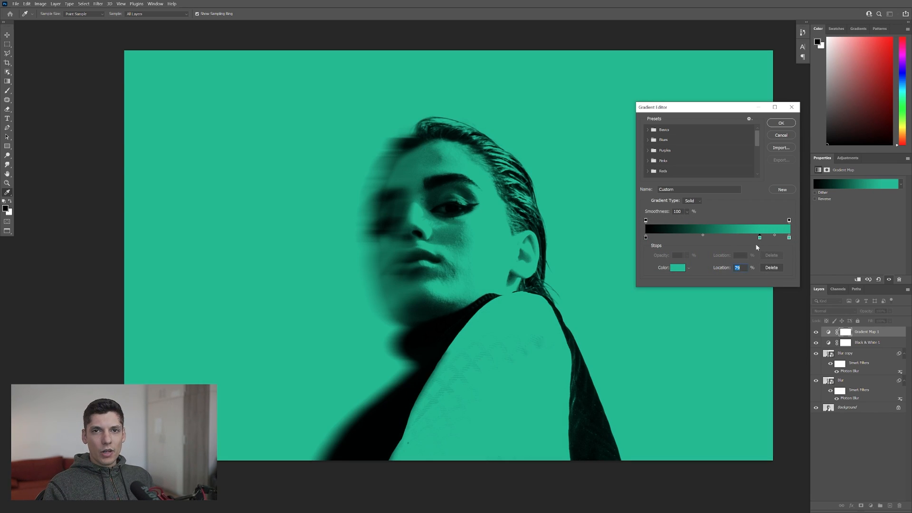
drag(760, 238, 747, 238)
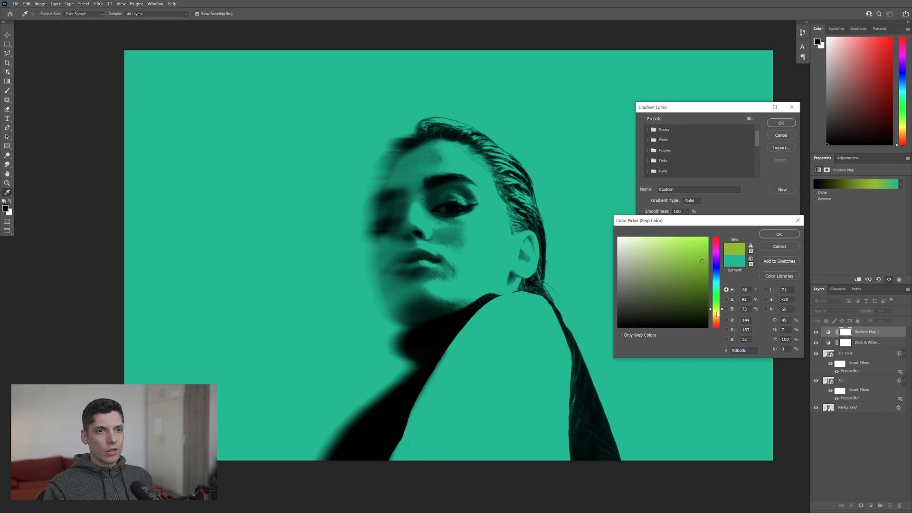
click(780, 234)
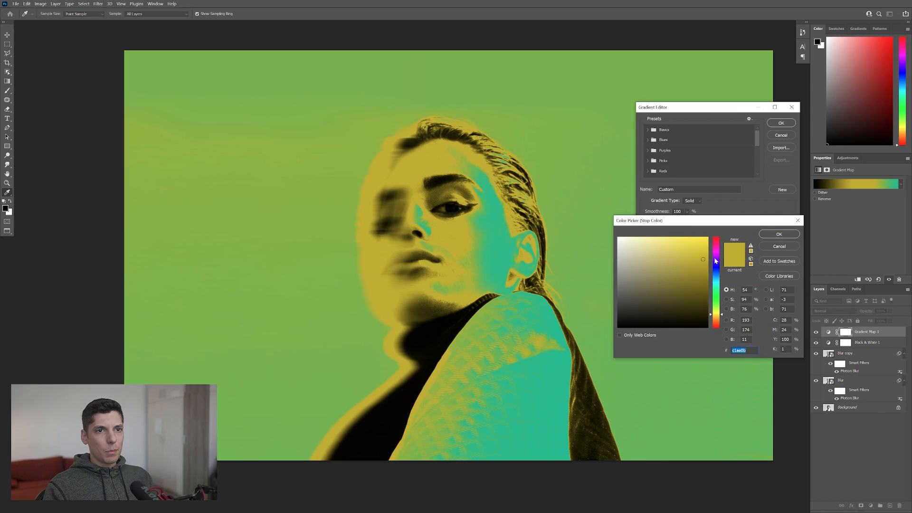
click(675, 277)
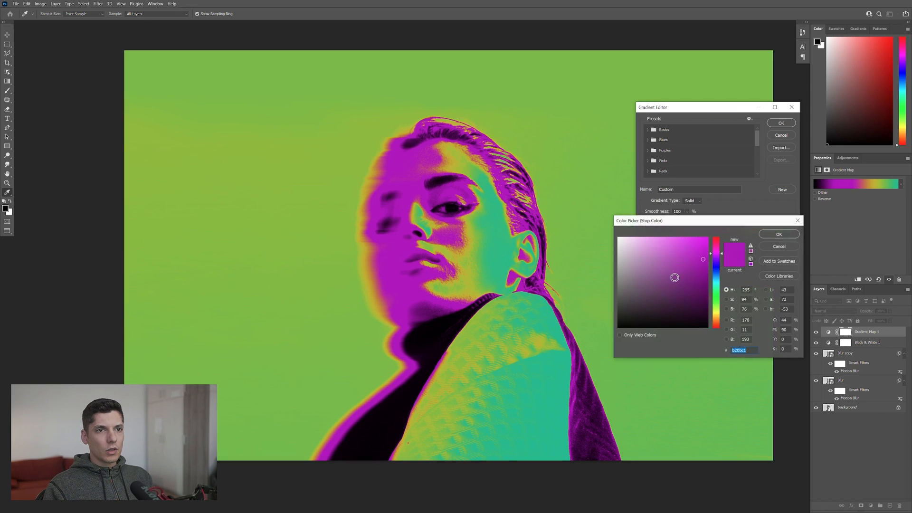
click(716, 268)
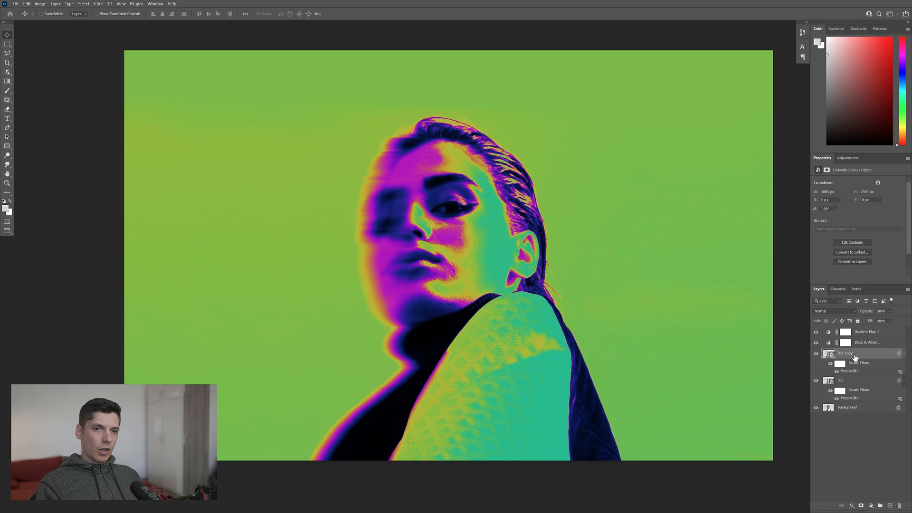
- Increase the Motion Blur distance on Blur copy for a longer horizontal smear
double_click(850, 371)
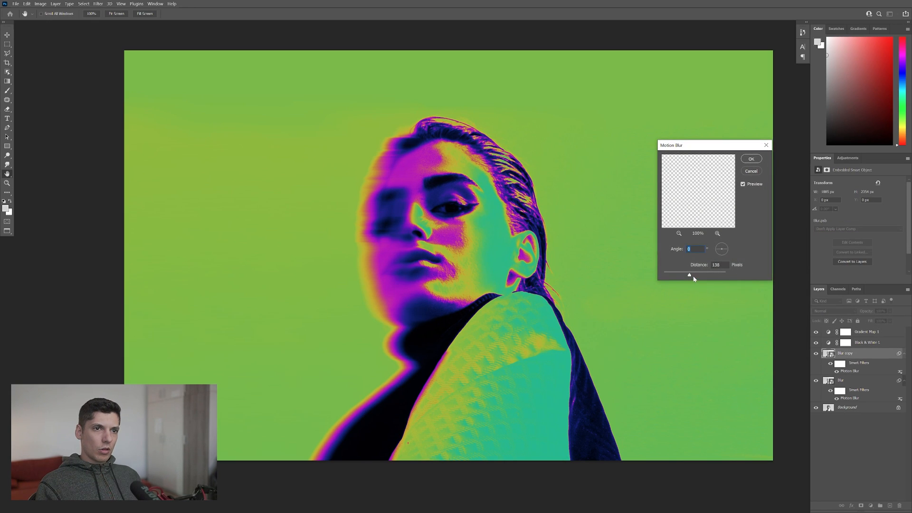
drag(689, 275, 705, 274)
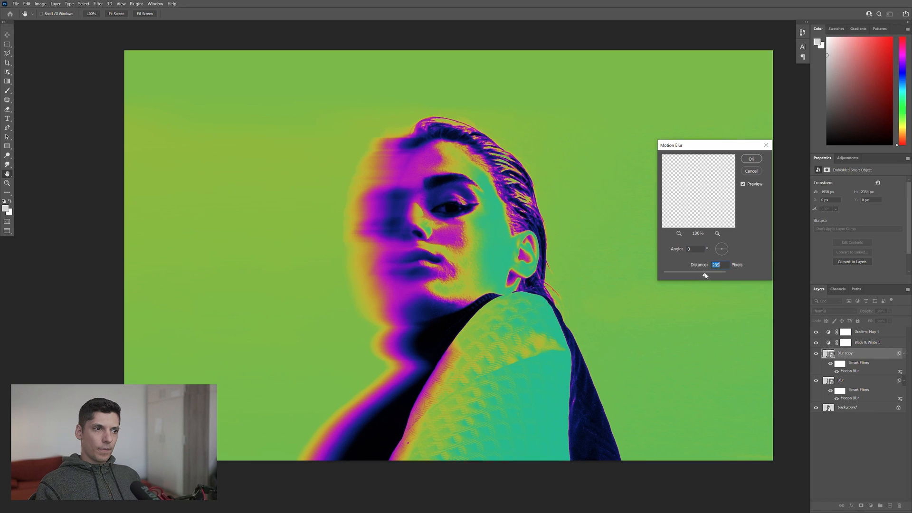
click(751, 158)
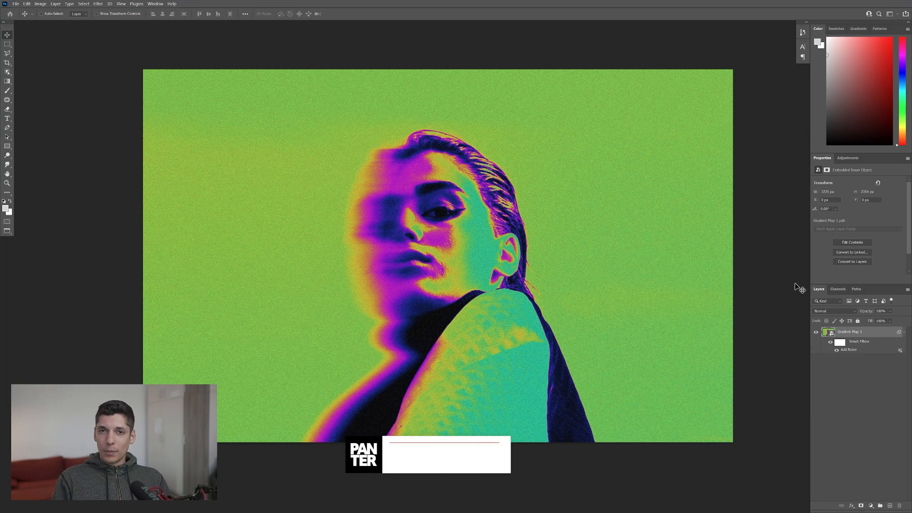